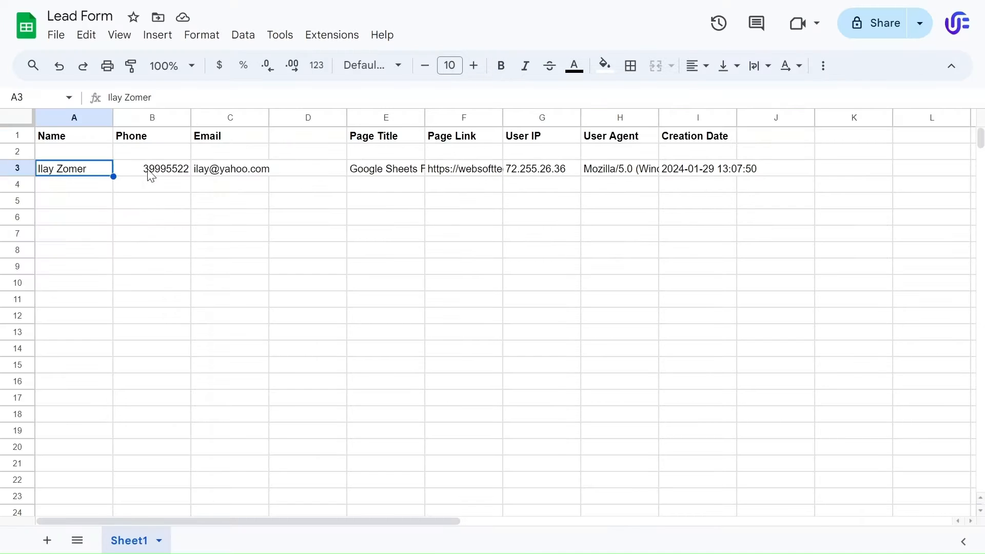
Install and activate the Unlimited Elements For Elementor plugin from Plugins > Add New
left_click(228, 168)
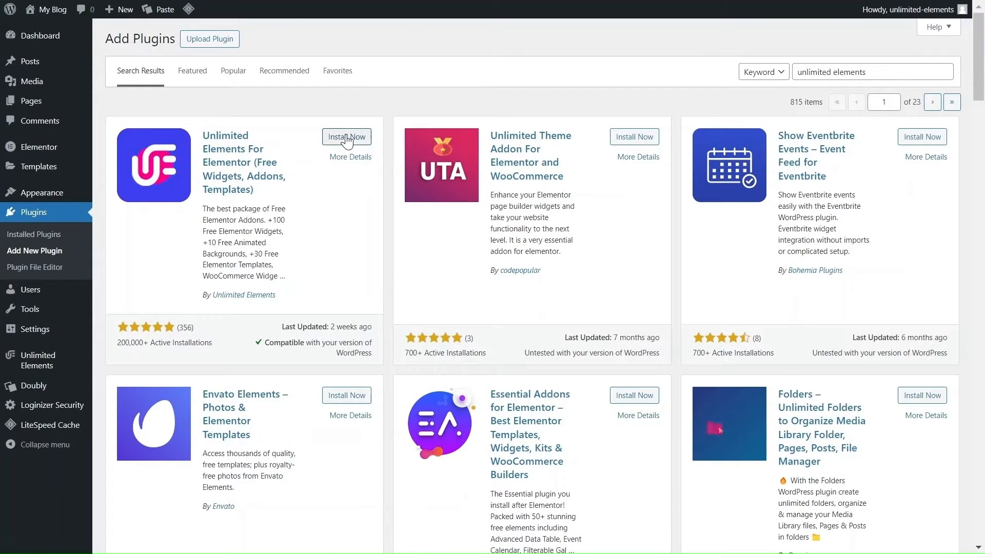
left_click(345, 137)
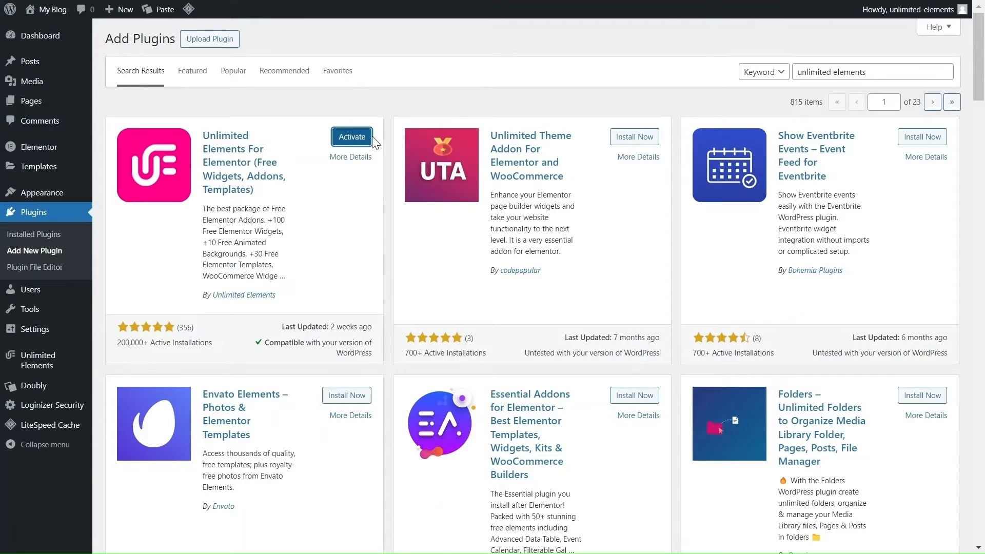
left_click(350, 136)
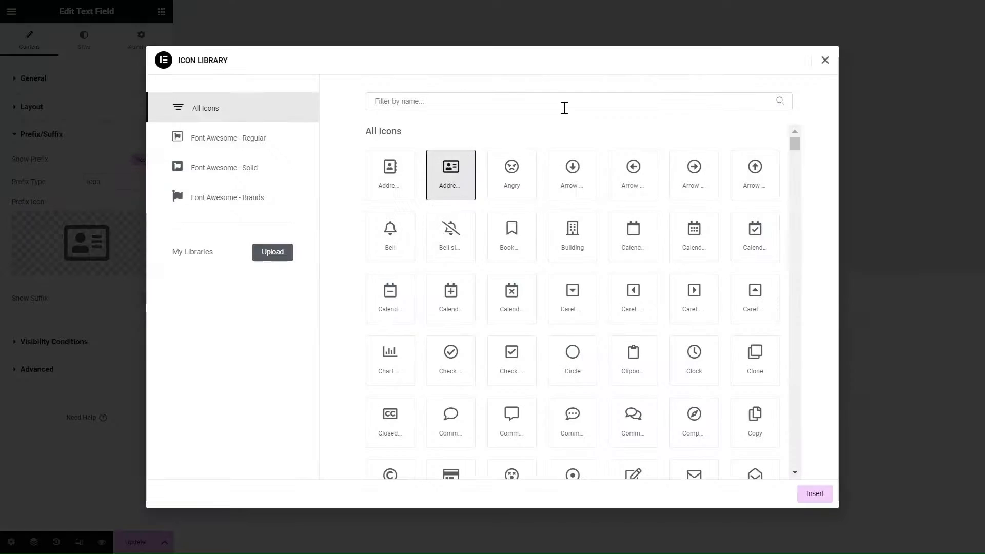
Give the form fields prefix icons, paste styling onto the Email field and enable the submit success icon
left_click(813, 493)
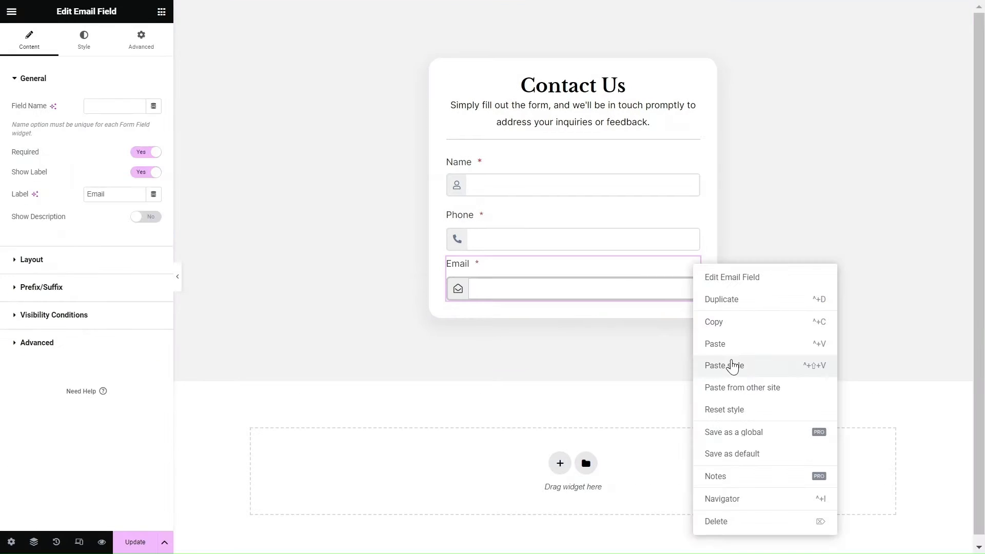
left_click(481, 322)
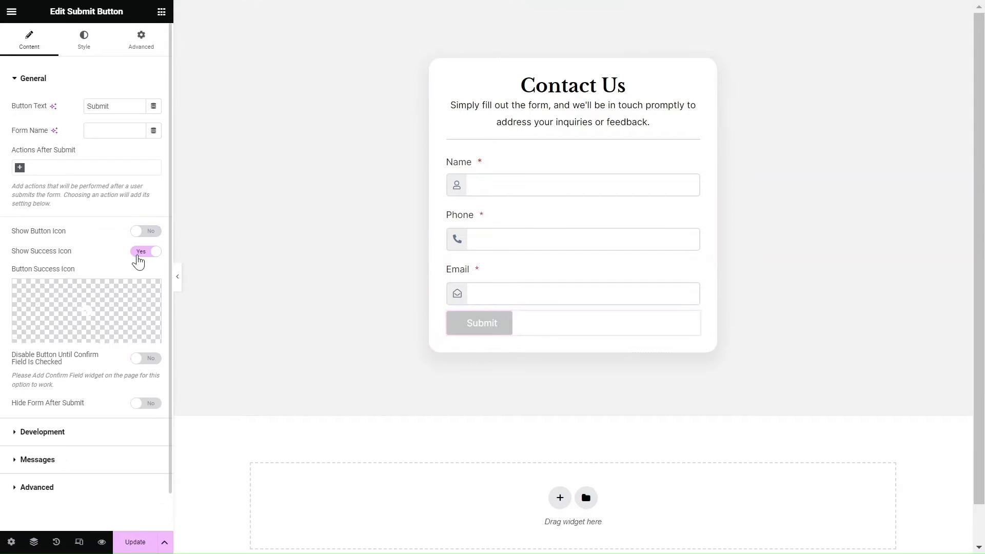
left_click(83, 38)
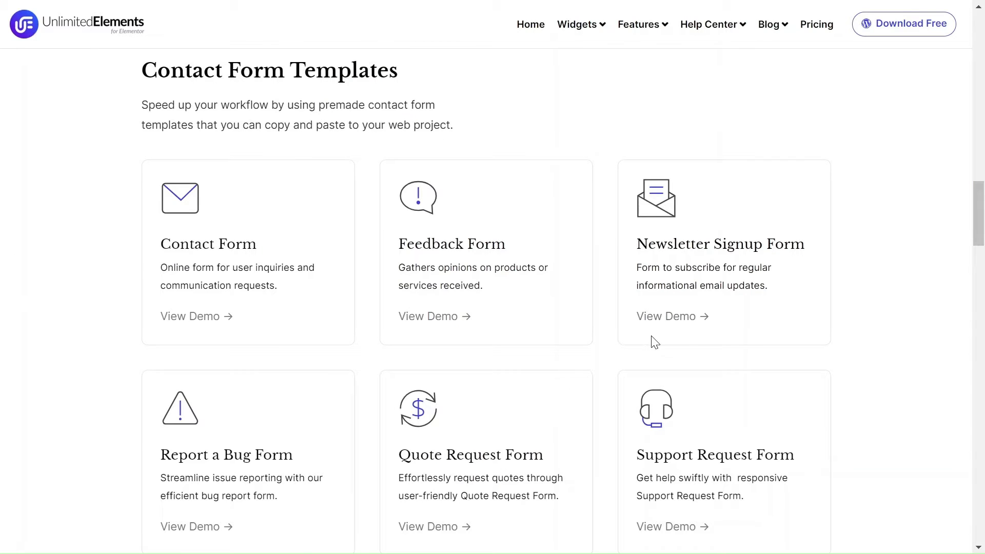
Open the Newsletter Signup Form demo and copy its form
left_click(664, 316)
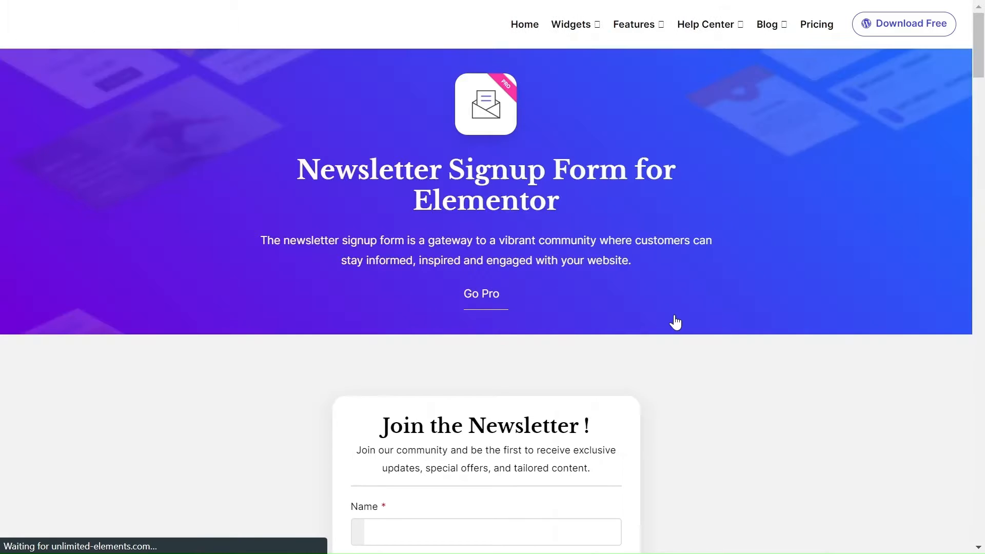
scroll("down", 3)
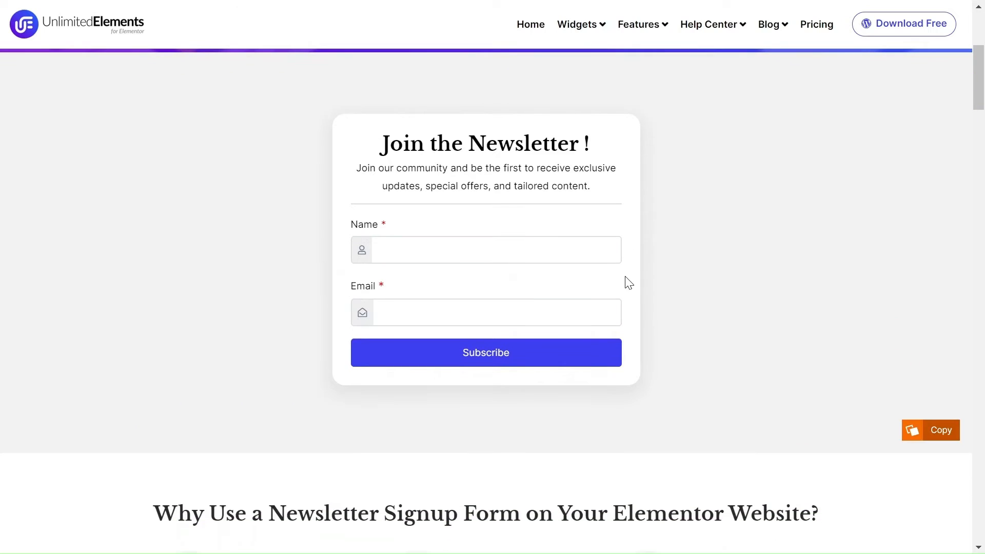
left_click(941, 429)
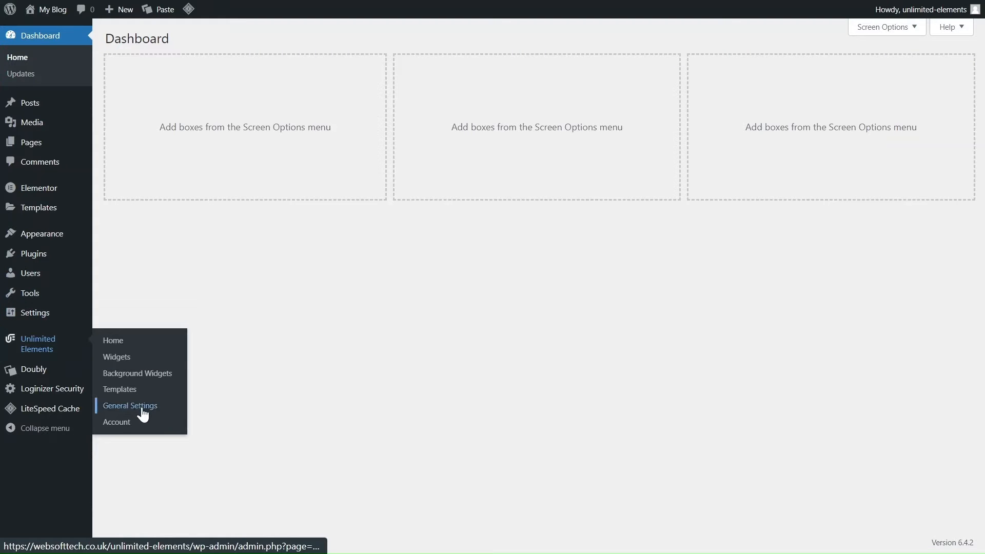
In Unlimited Elements General Settings > Integrations, connect to Google Sheets with the Unlimited Elements Google account
left_click(130, 405)
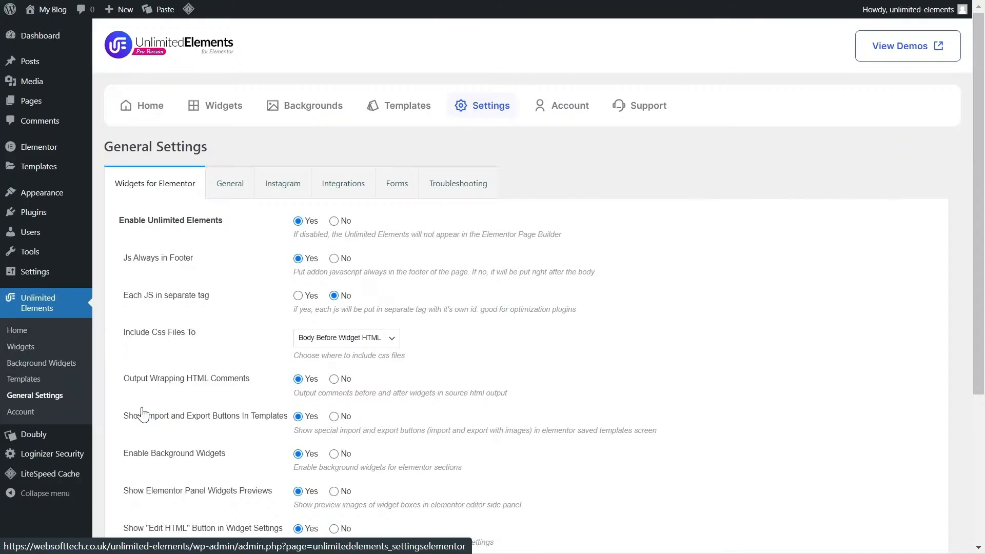
mouse_move(343, 183)
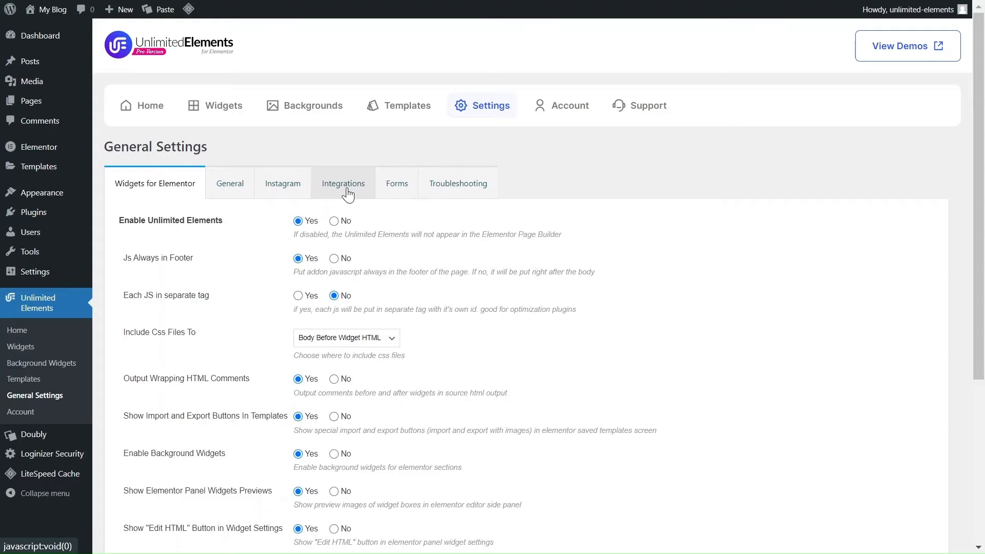
left_click(342, 184)
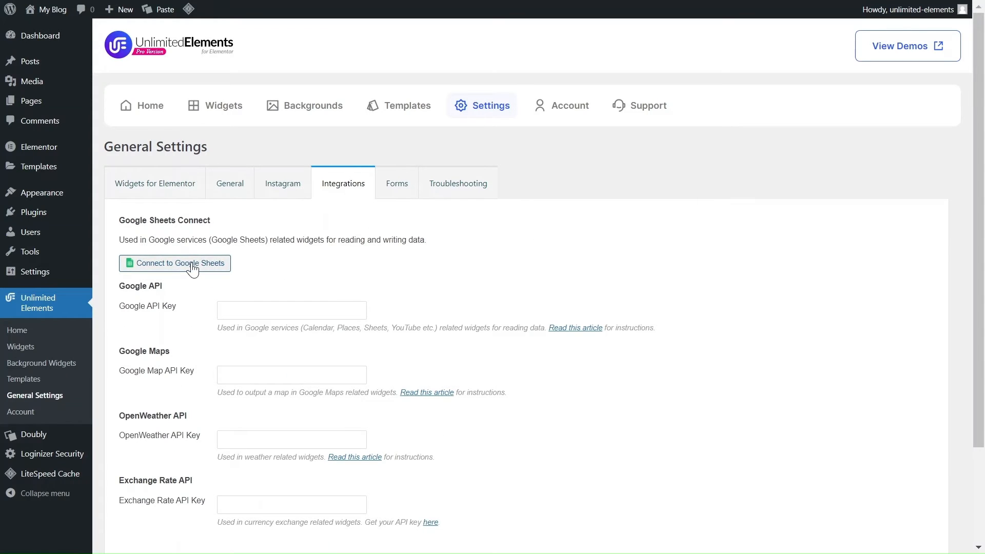
left_click(175, 264)
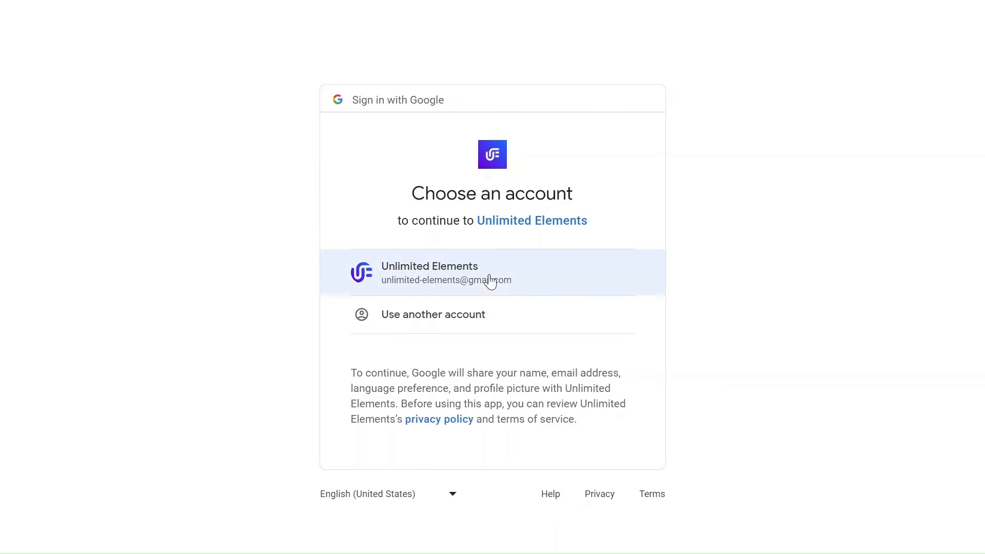
left_click(492, 273)
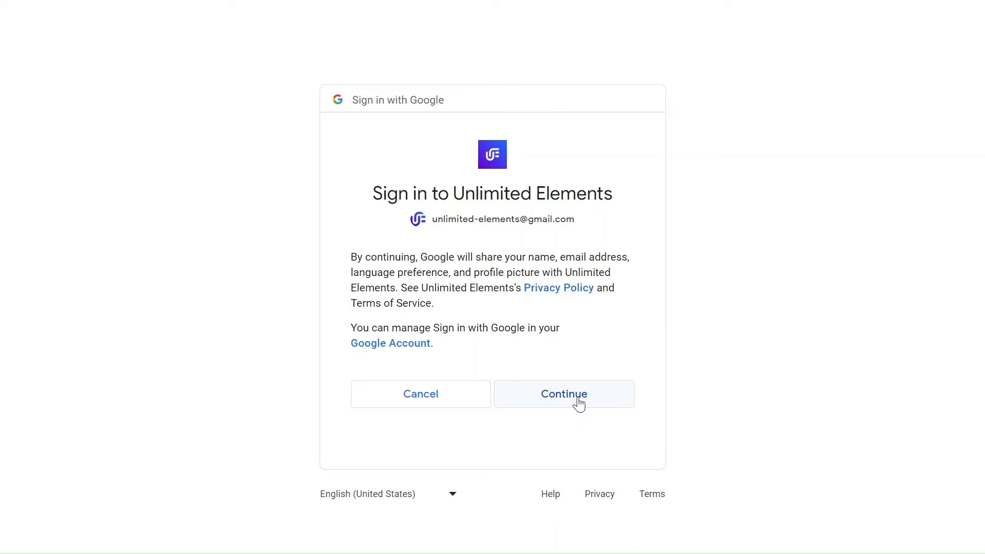
Approve the Google sign-in and add Google Sheets as the Submit button's after-submit action
left_click(563, 394)
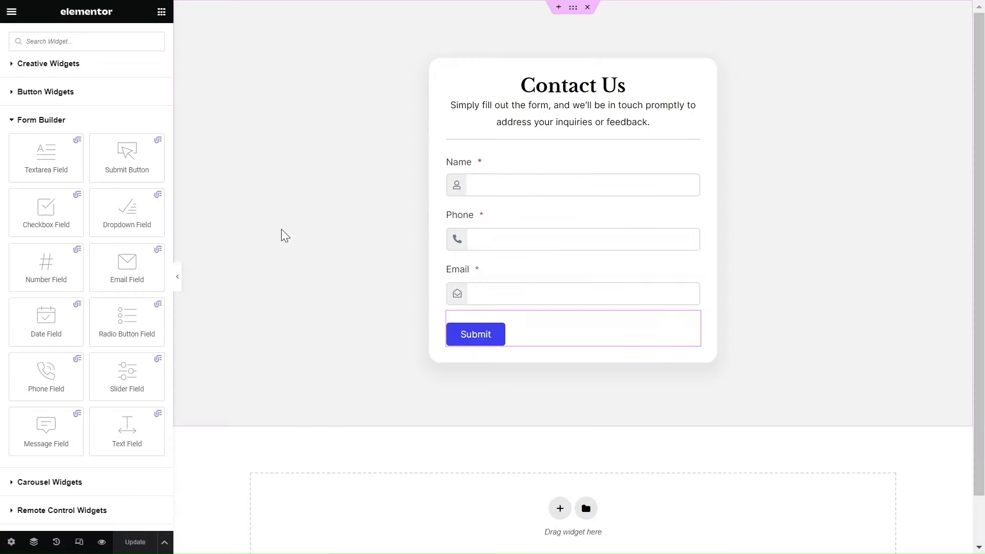
left_click(475, 333)
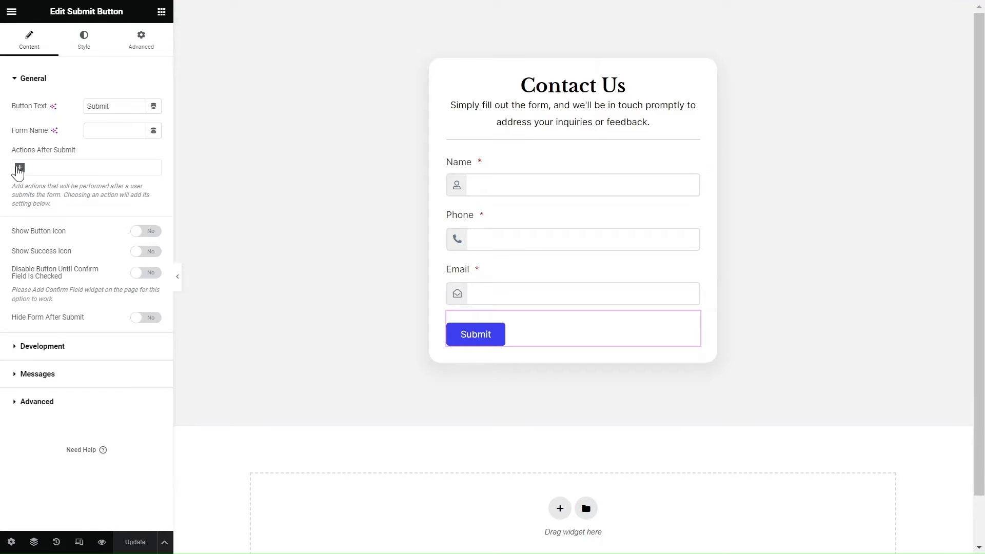
left_click(20, 167)
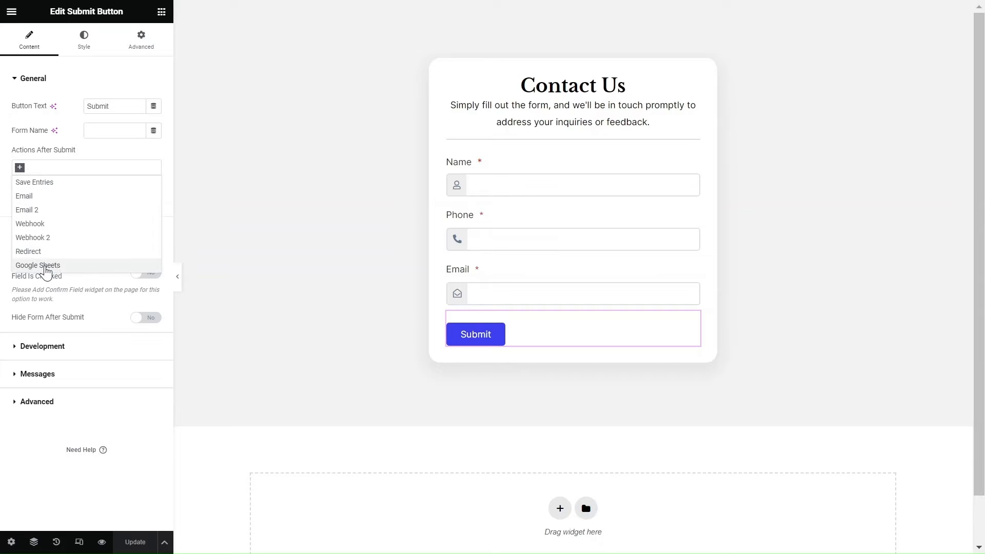
left_click(36, 264)
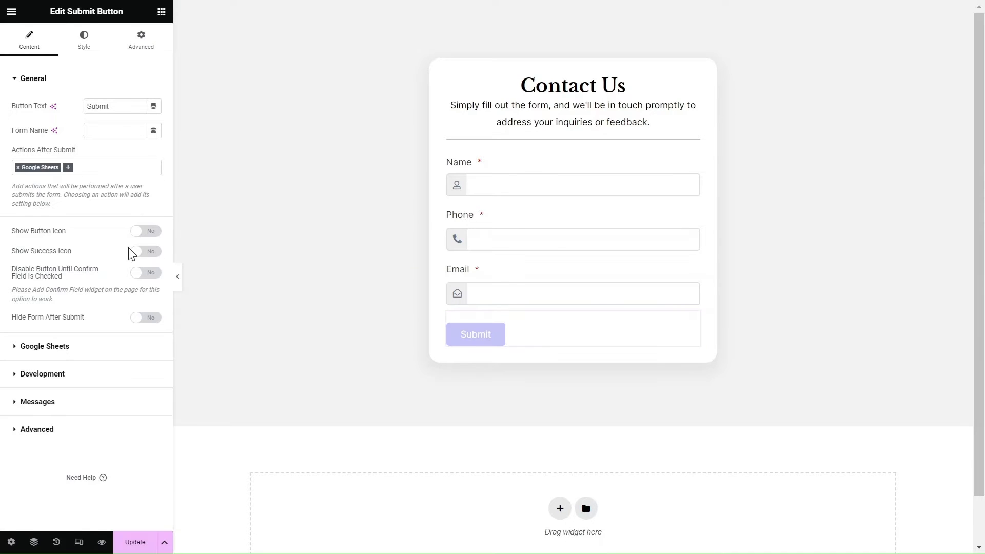
left_click(475, 334)
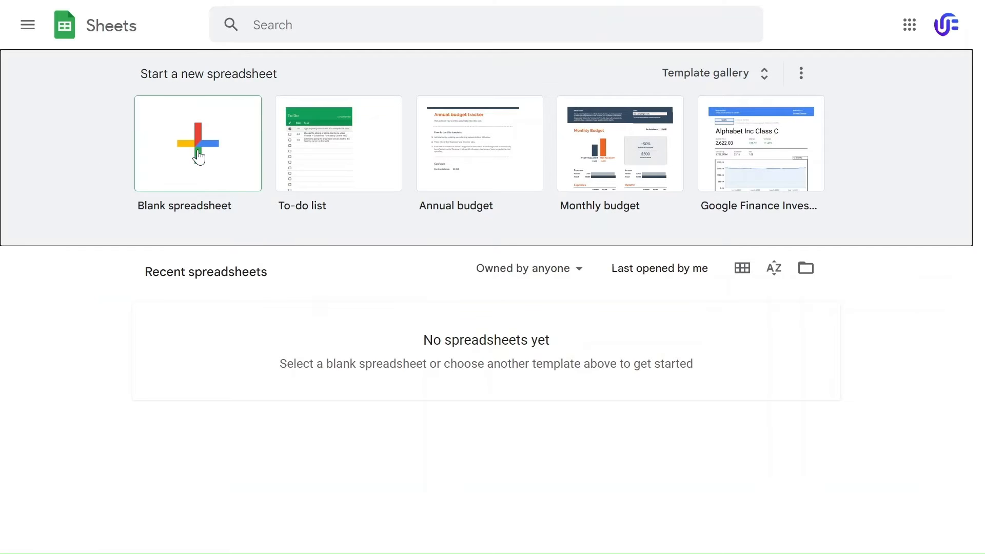
Create a blank spreadsheet named Lead Form and copy its spreadsheet ID from the URL
left_click(197, 144)
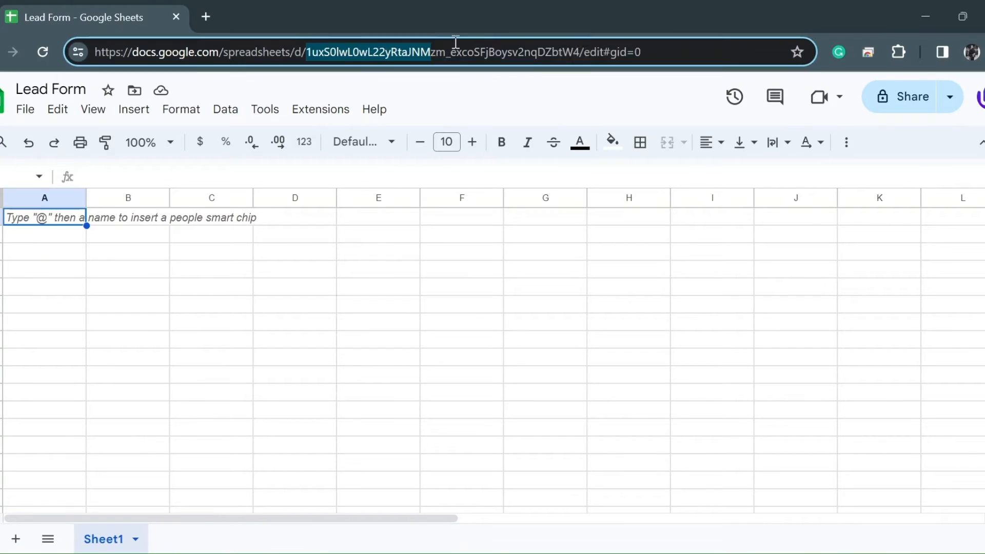
right_click(452, 52)
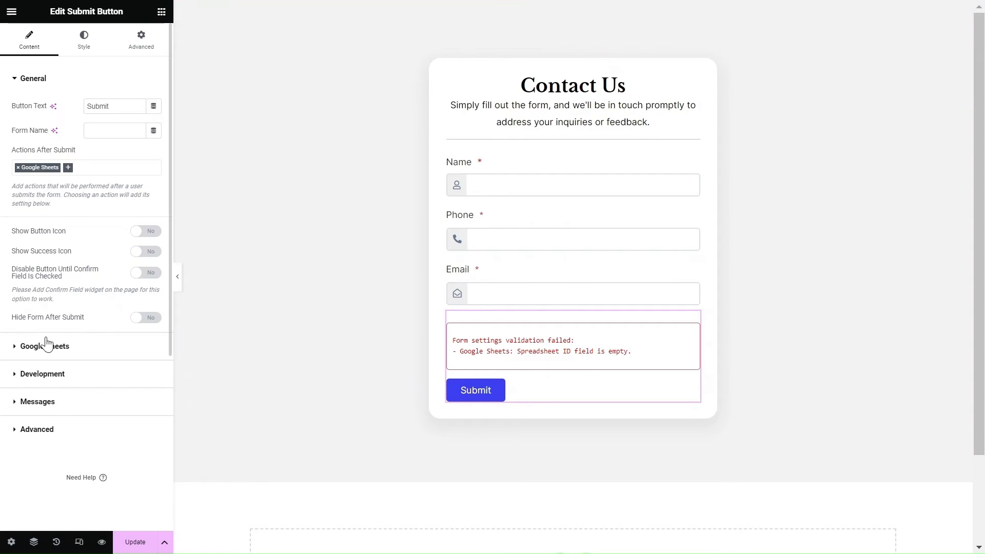
Paste the copied spreadsheet ID into the Google Sheets action's Spreadsheet ID field and update the page
left_click(44, 345)
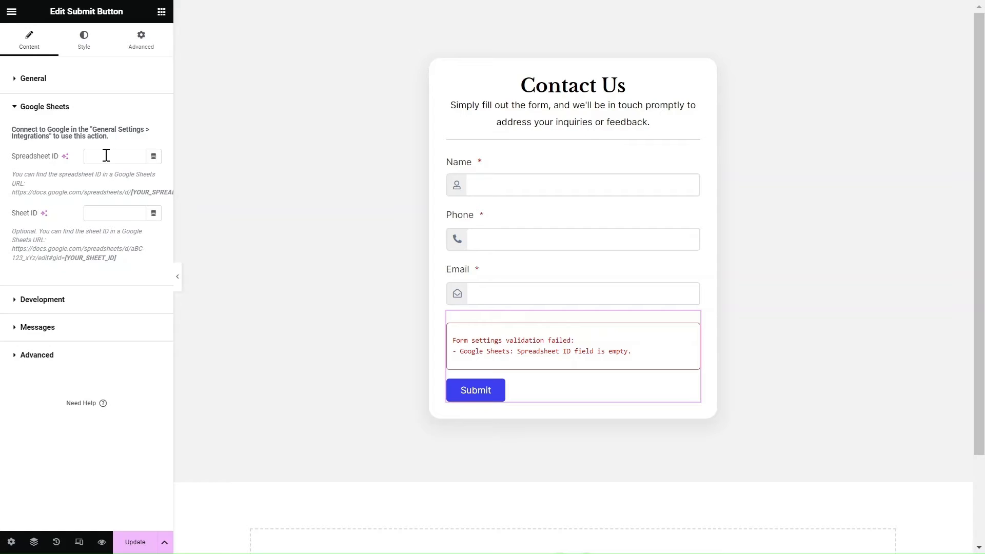
left_click(115, 156)
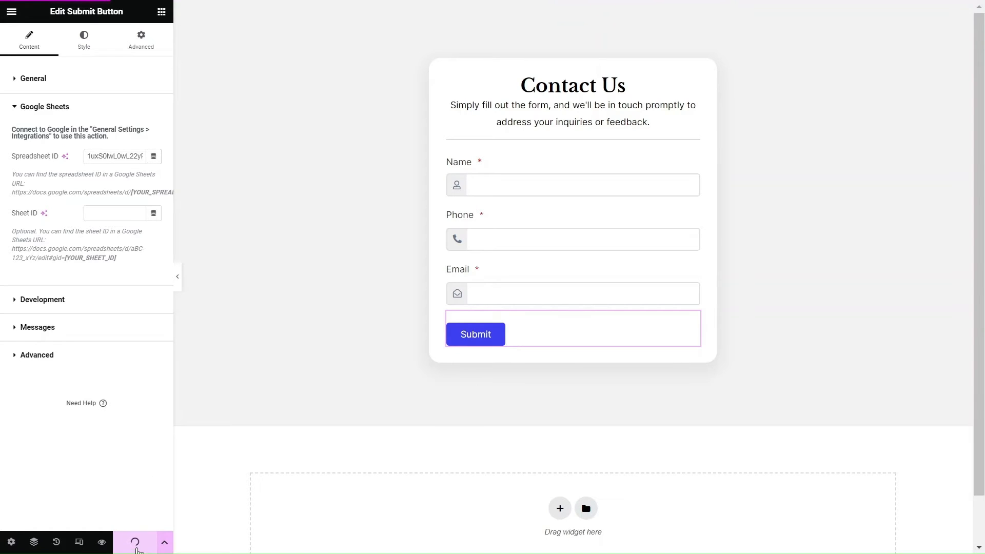
mouse_move(100, 542)
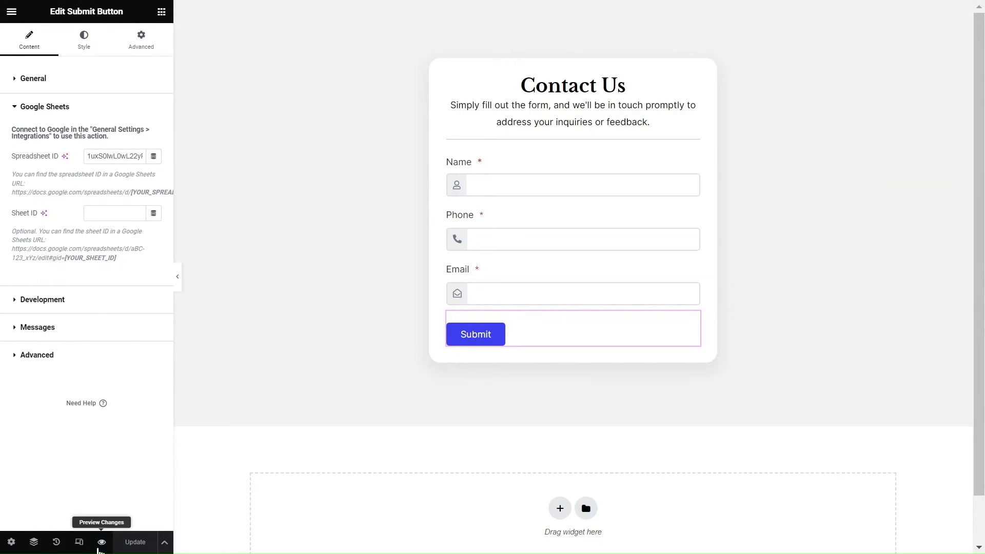
left_click(101, 542)
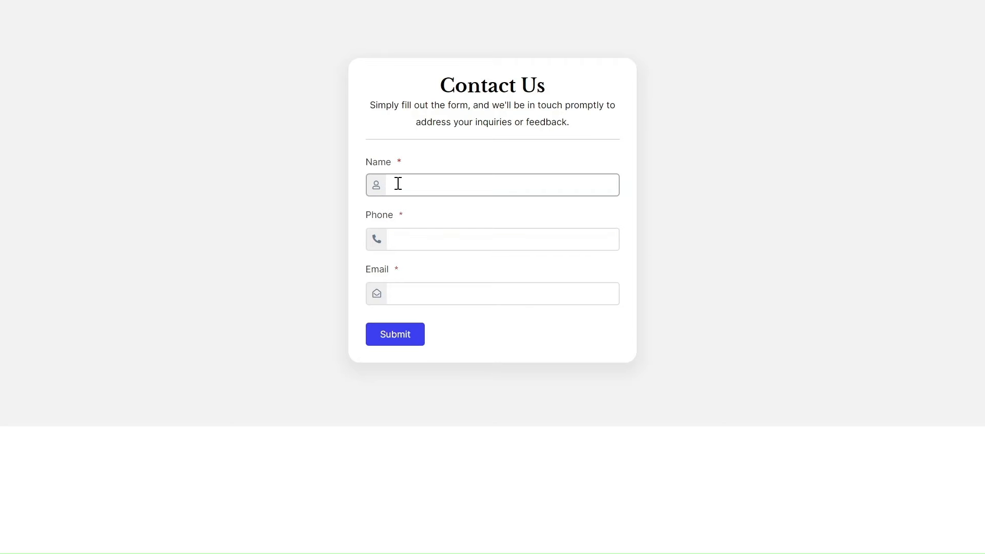
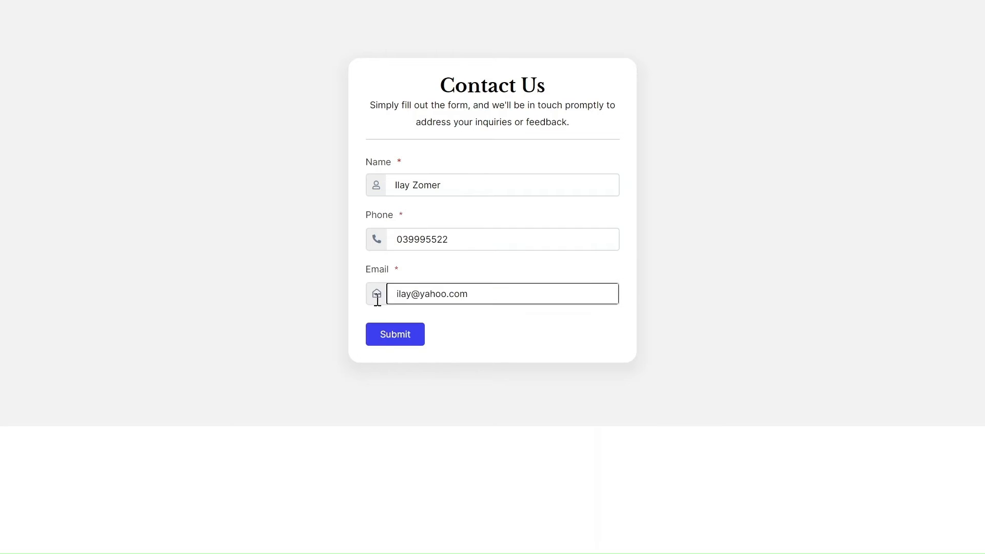
left_click(394, 333)
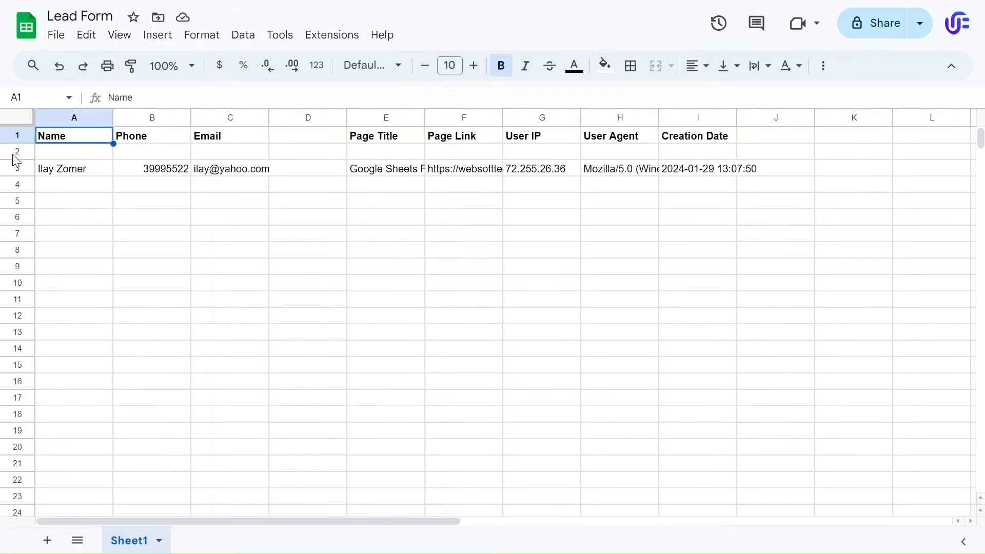
left_click(74, 168)
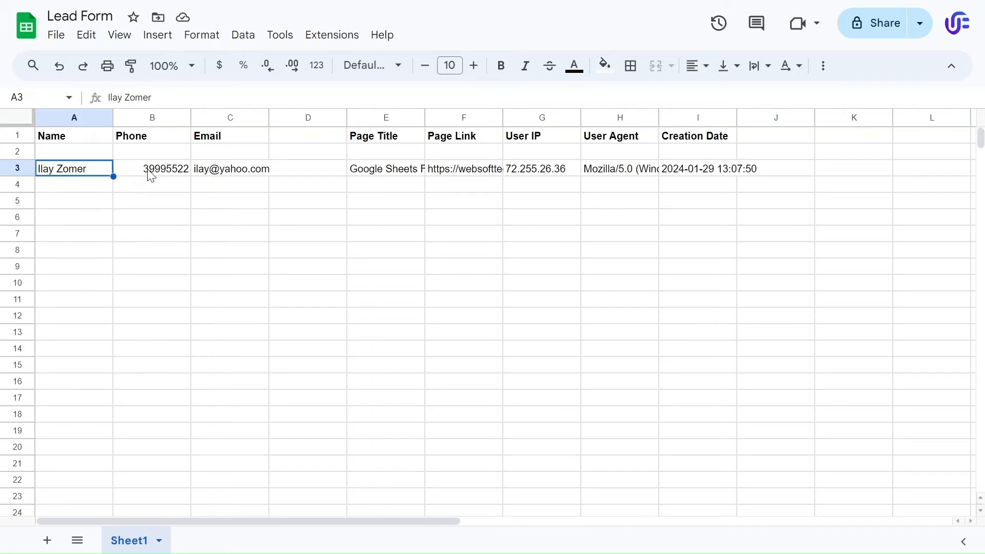
left_click(228, 168)
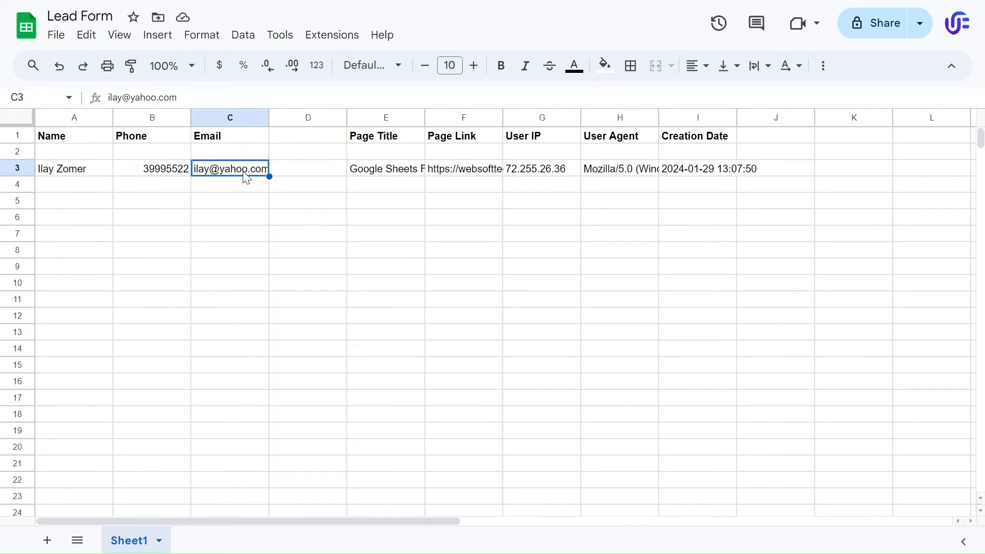
mouse_move(309, 179)
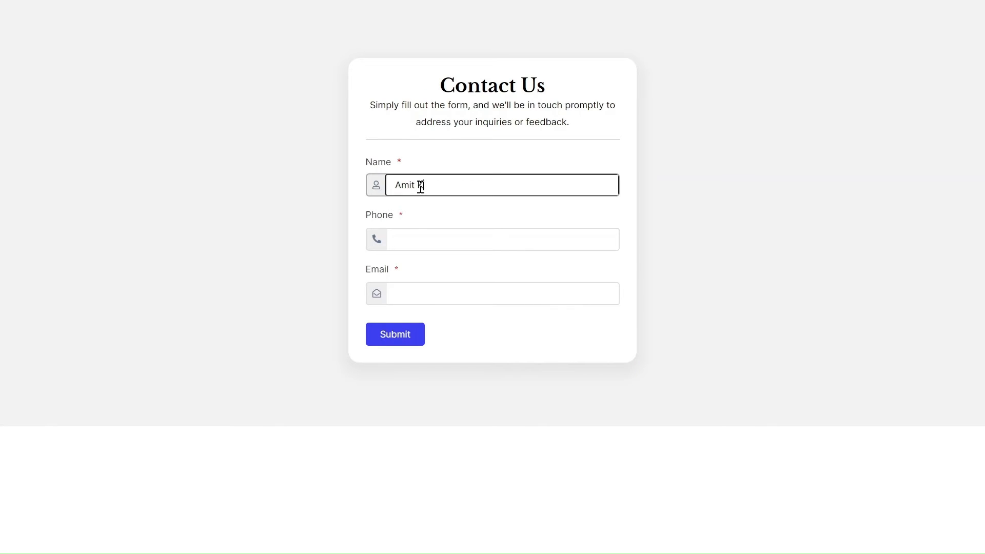
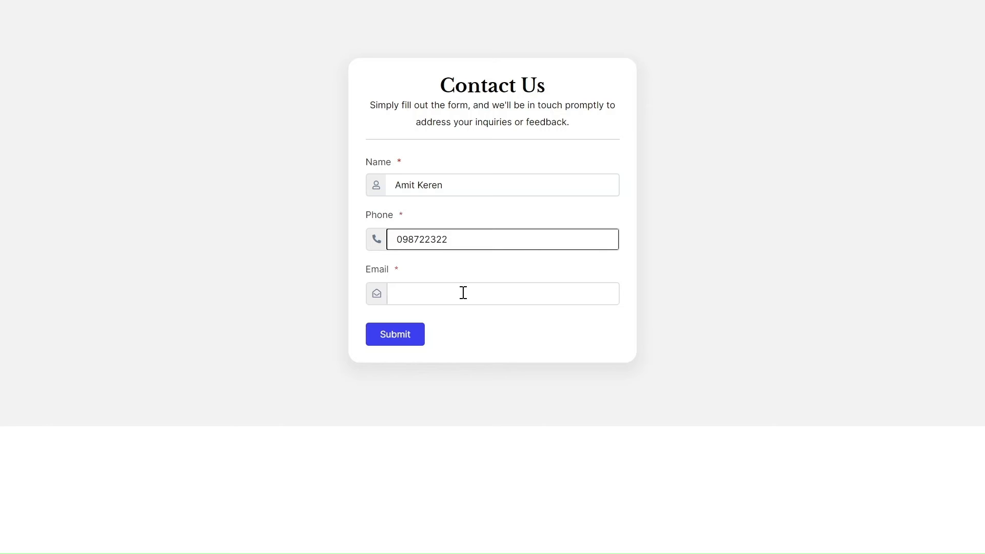
left_click(395, 334)
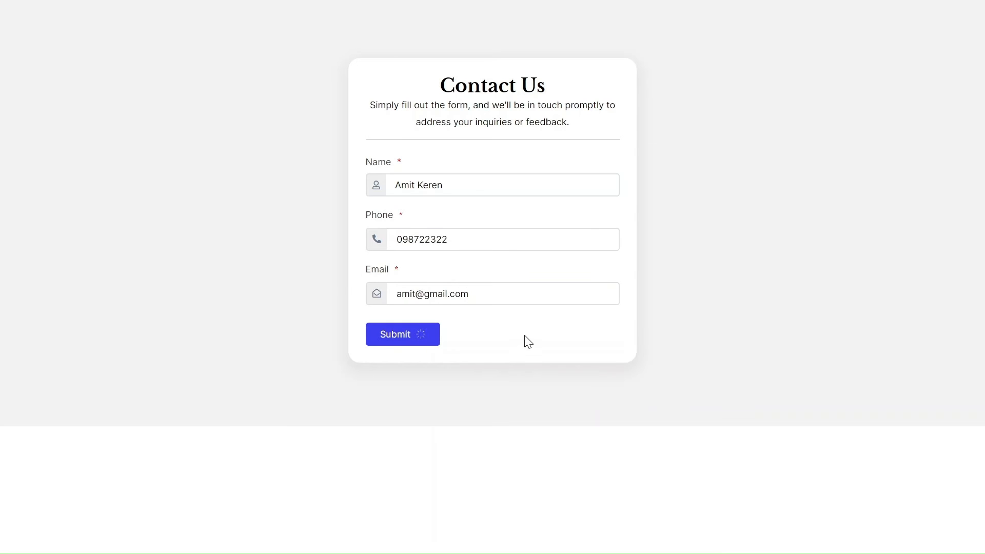
left_click(402, 333)
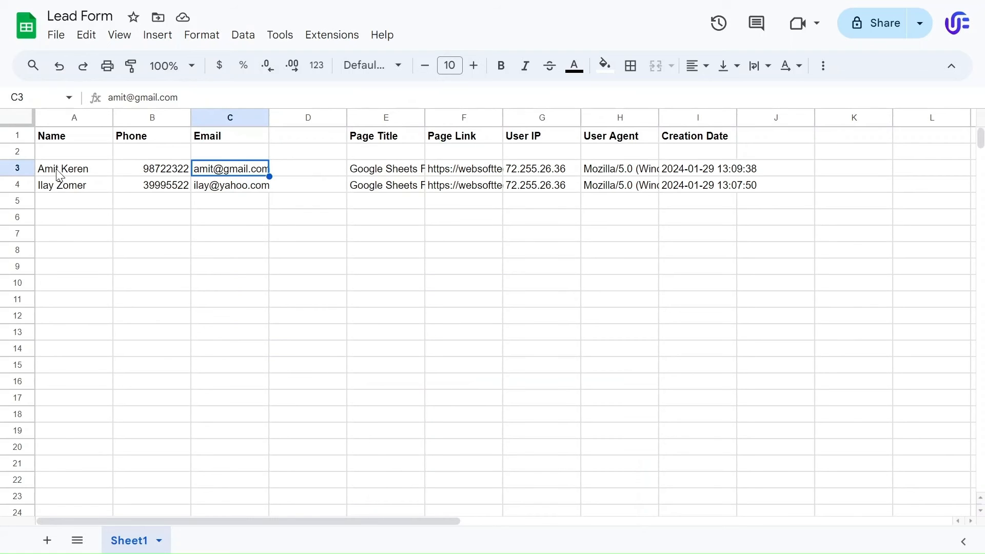
mouse_move(365, 275)
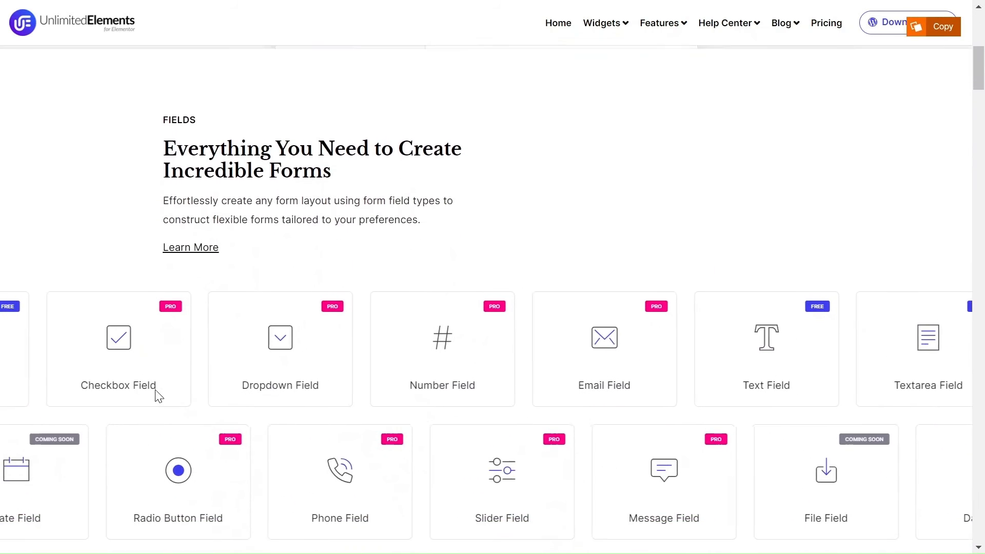
Scroll through the Unlimited Elements homepage to view the widget feature and gallery sections
scroll("down", 3)
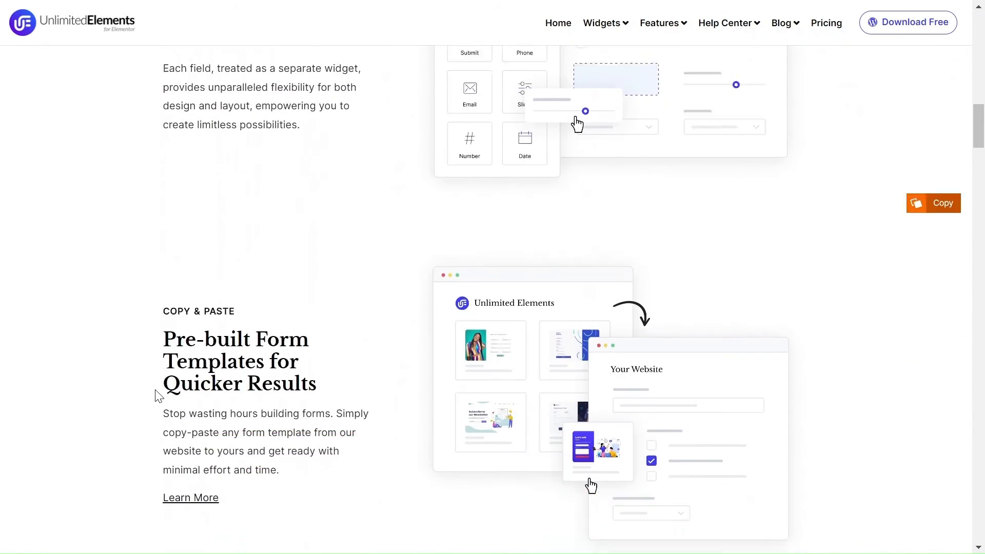
scroll("down", 3)
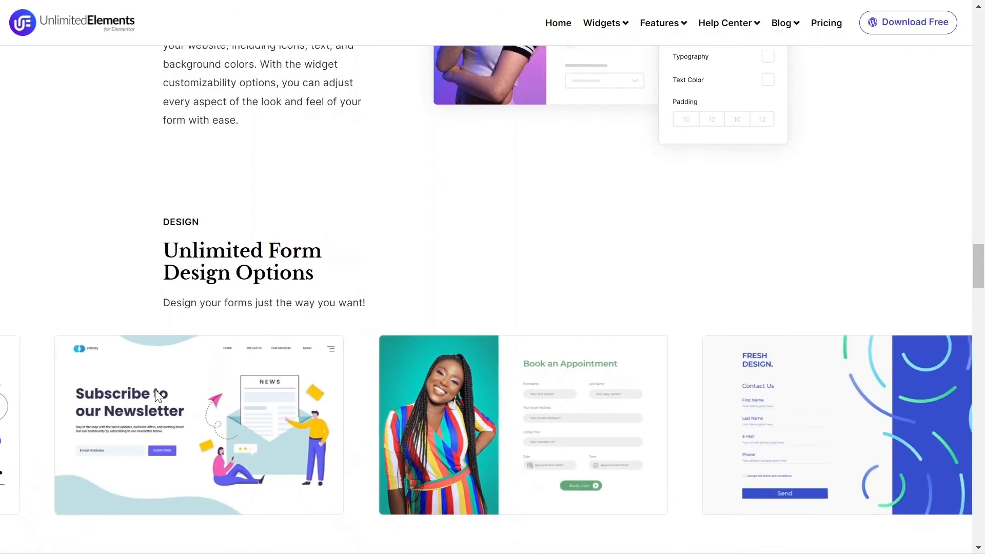
scroll("up", 3)
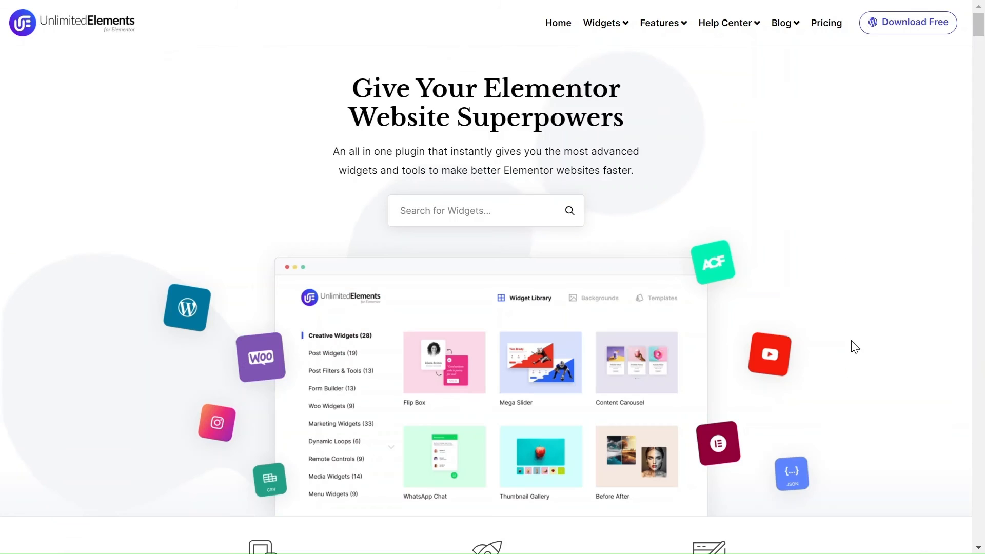
scroll("down", 3)
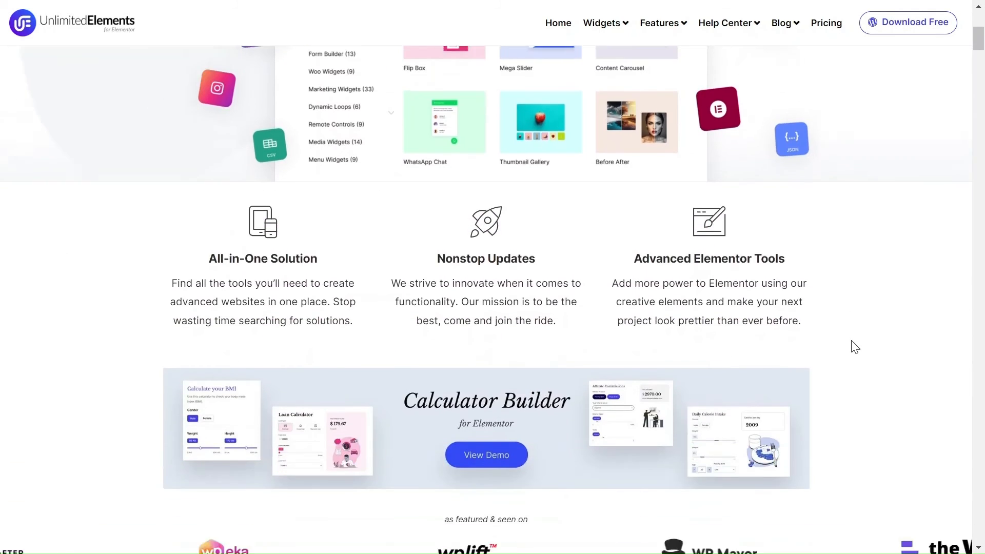
scroll("up", 3)
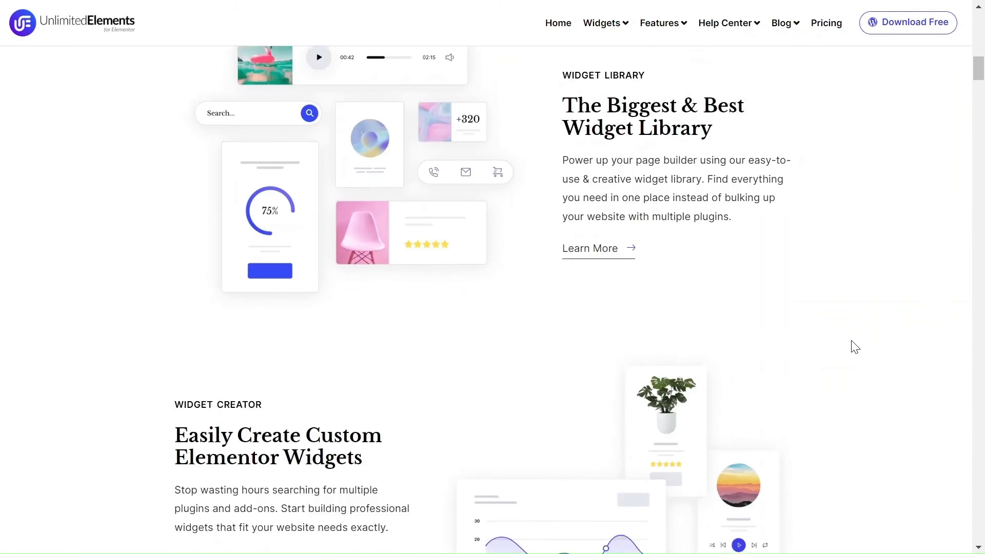
scroll("down", 3)
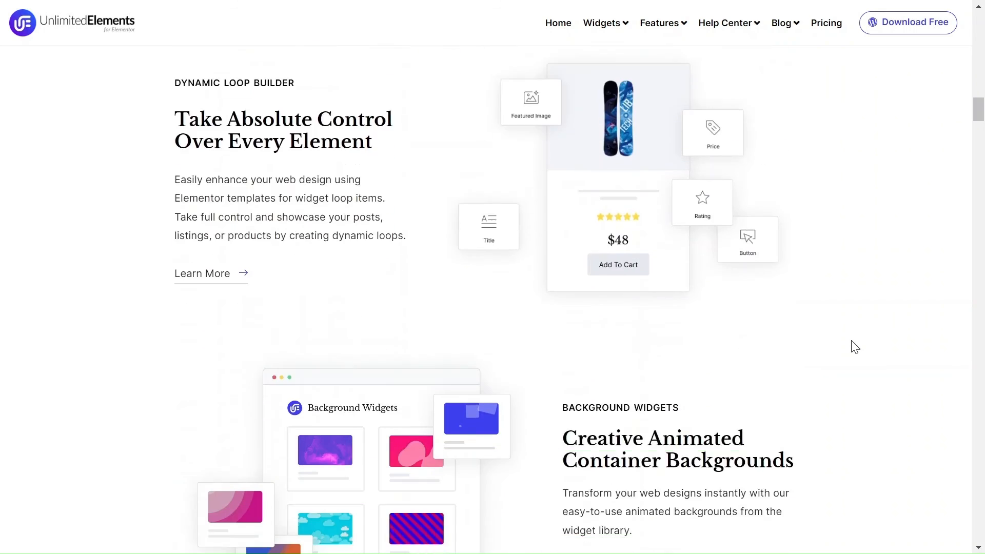
scroll("down", 3)
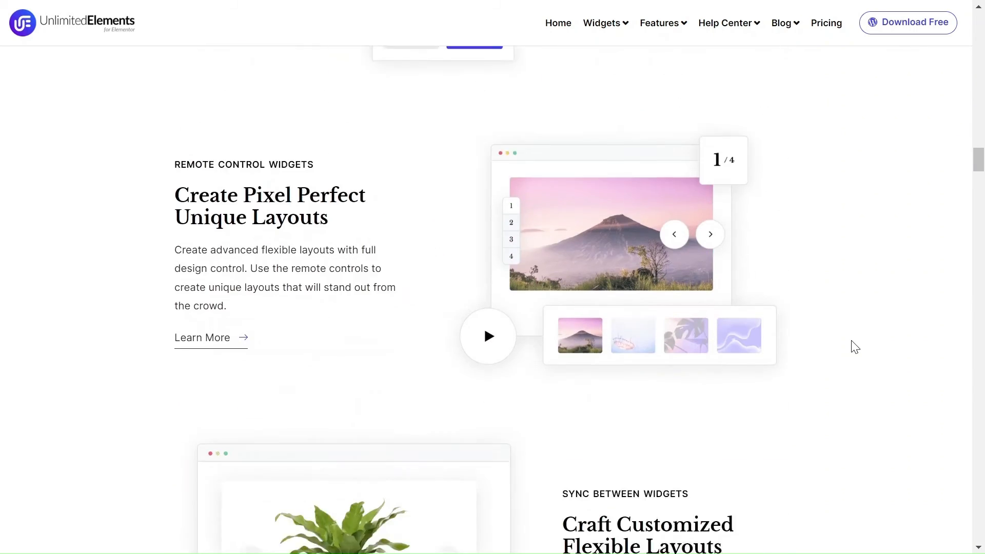
scroll("down", 3)
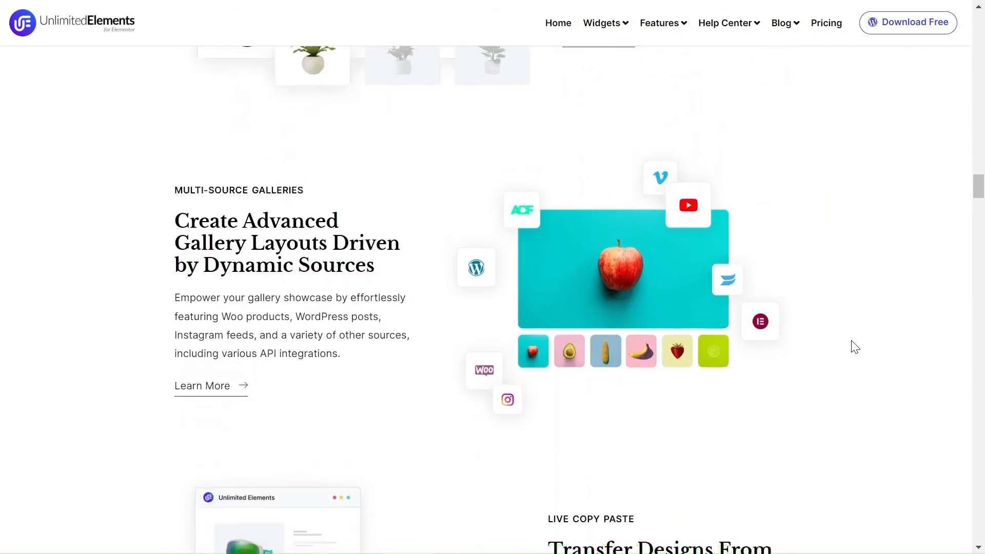